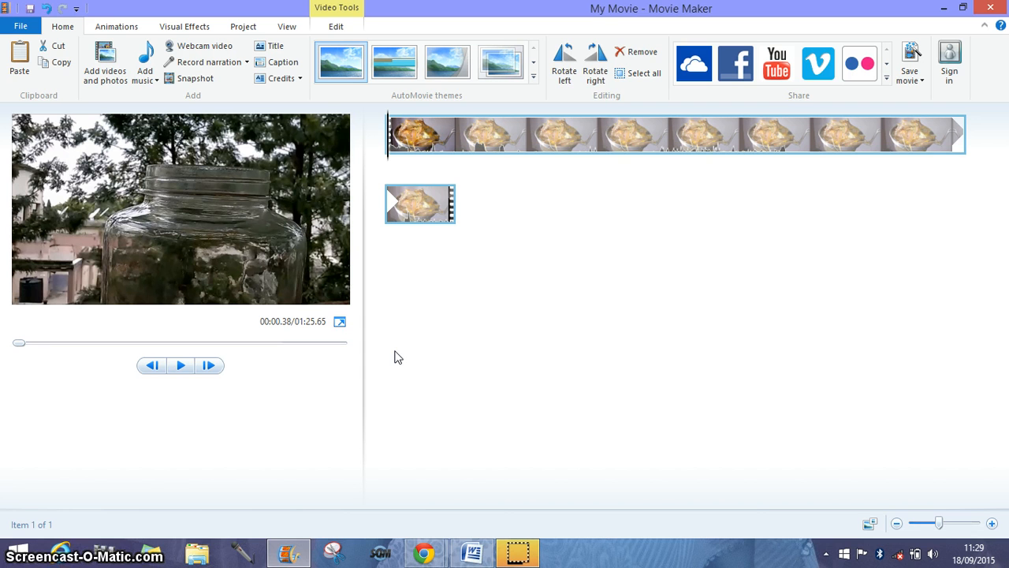
mouse_move(313, 379)
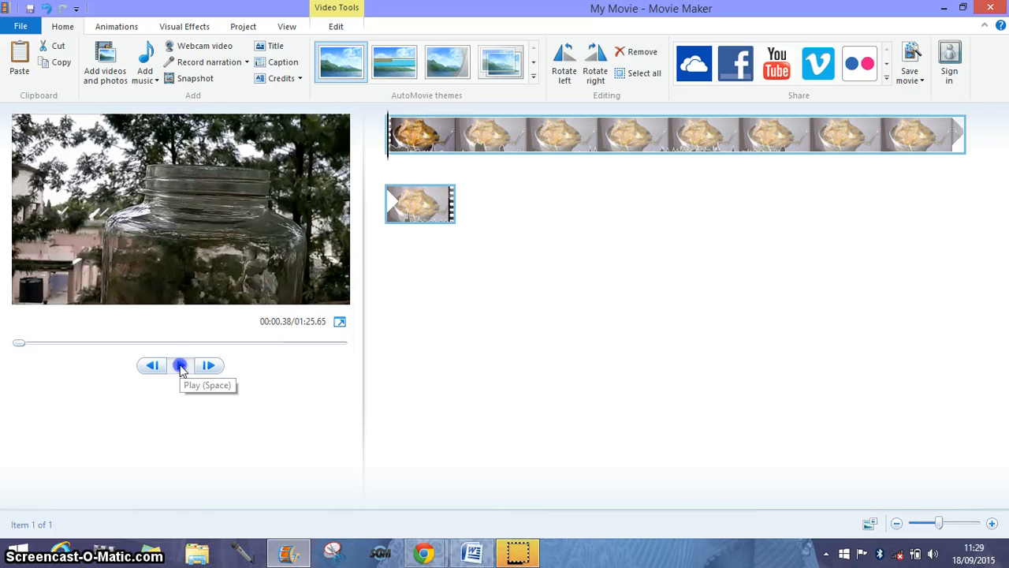
- Play the fish sauce clip and pause at about 11 seconds on the fish-filled jar
click(179, 365)
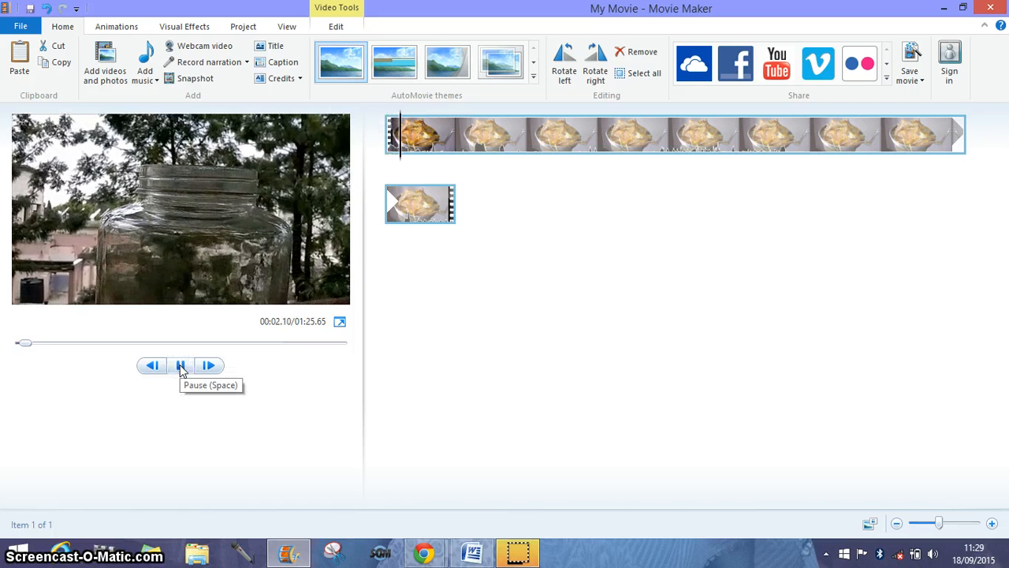
click(180, 364)
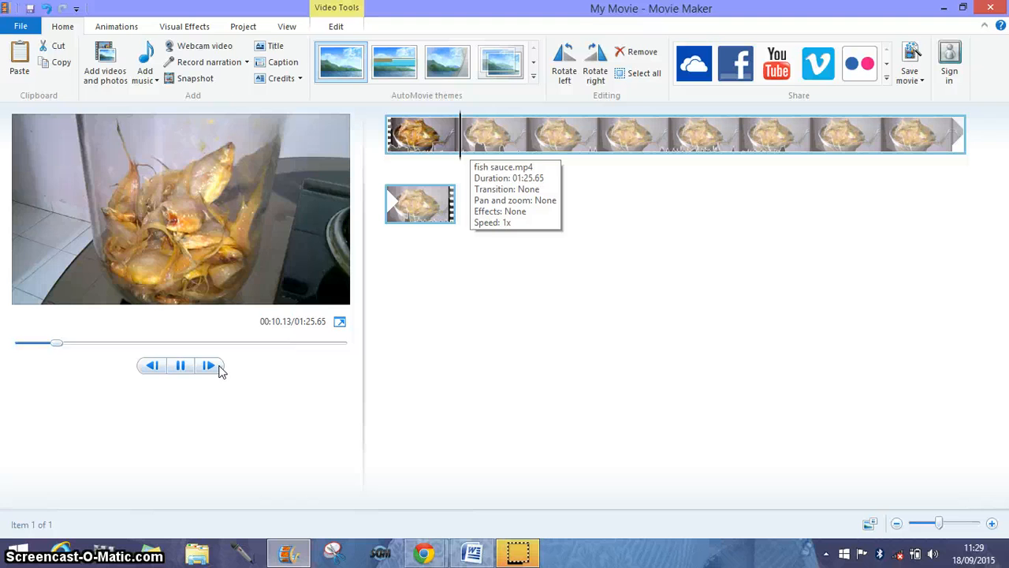
click(180, 365)
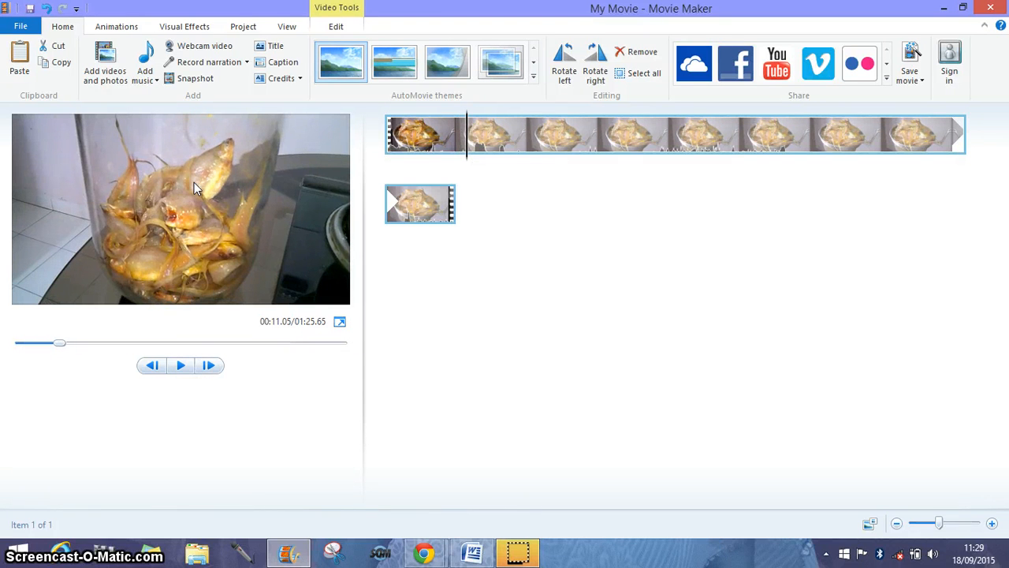
mouse_move(255, 211)
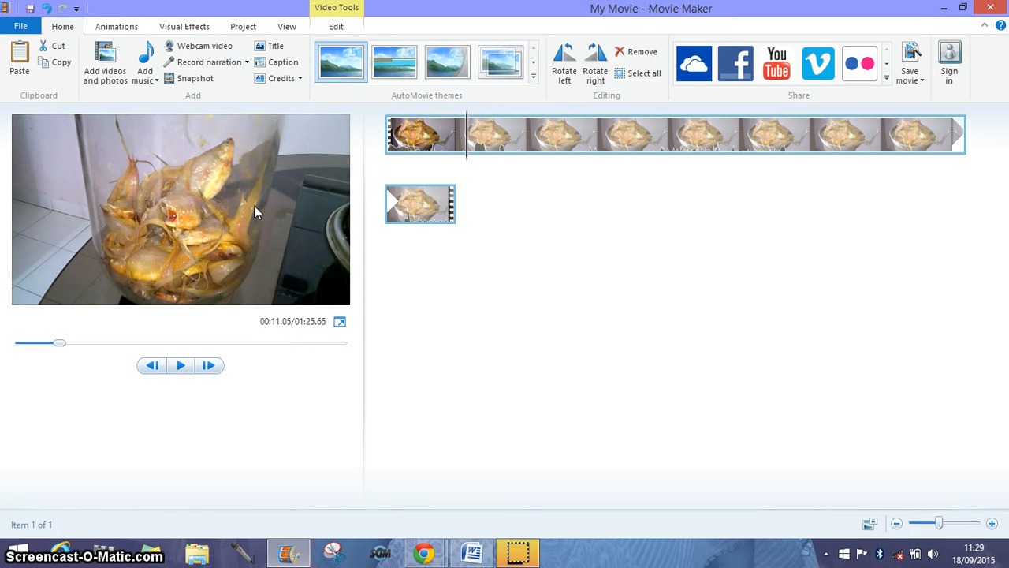
mouse_move(620, 293)
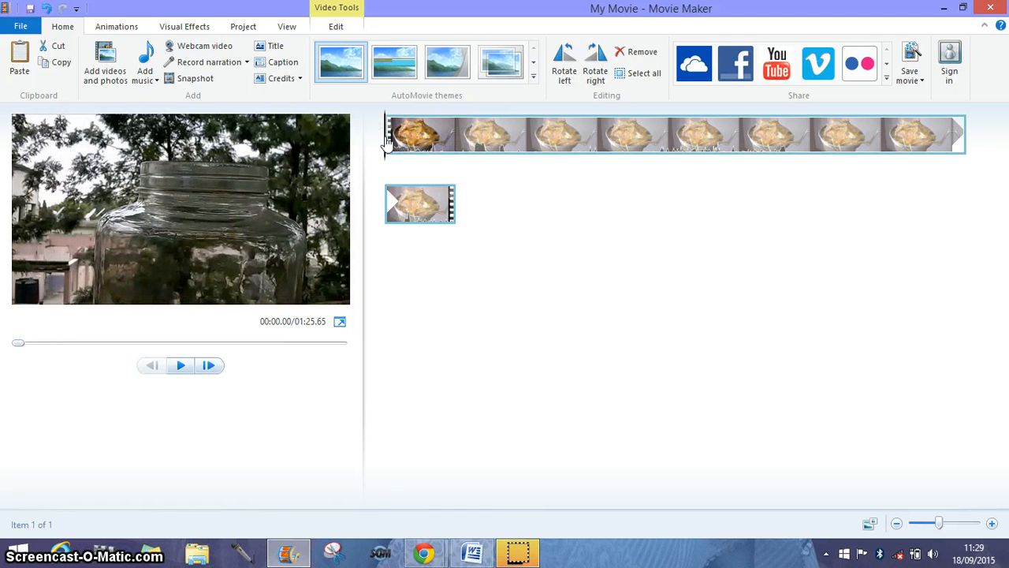
mouse_move(418, 146)
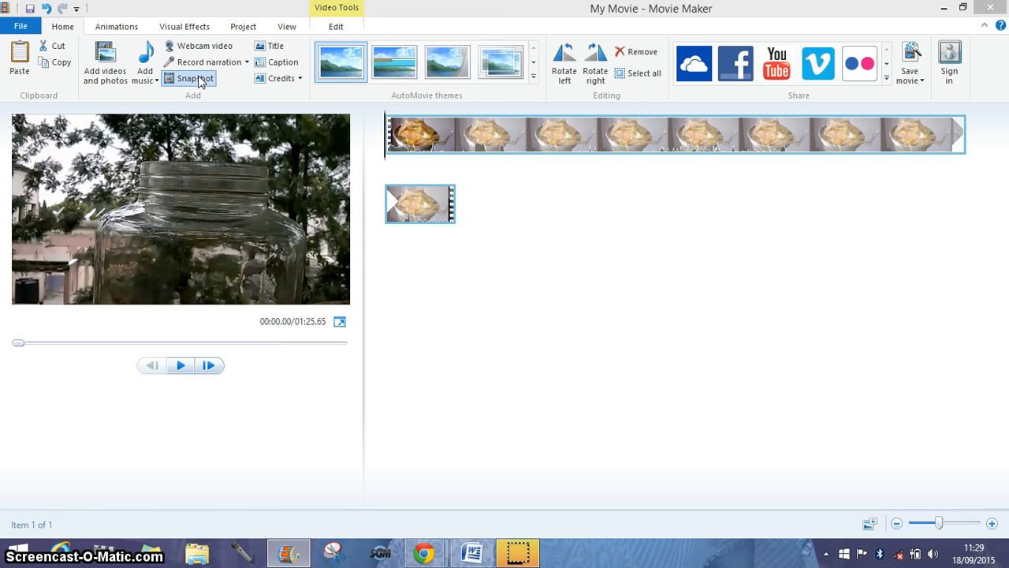
- Take a snapshot of the empty jar frame and save it as PNG to Desktop
click(194, 78)
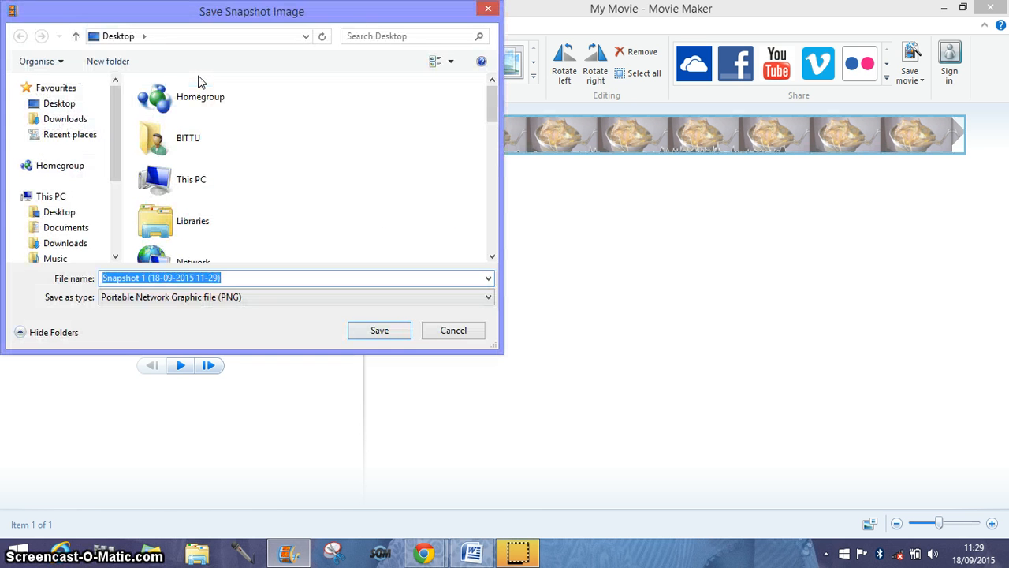
mouse_move(235, 263)
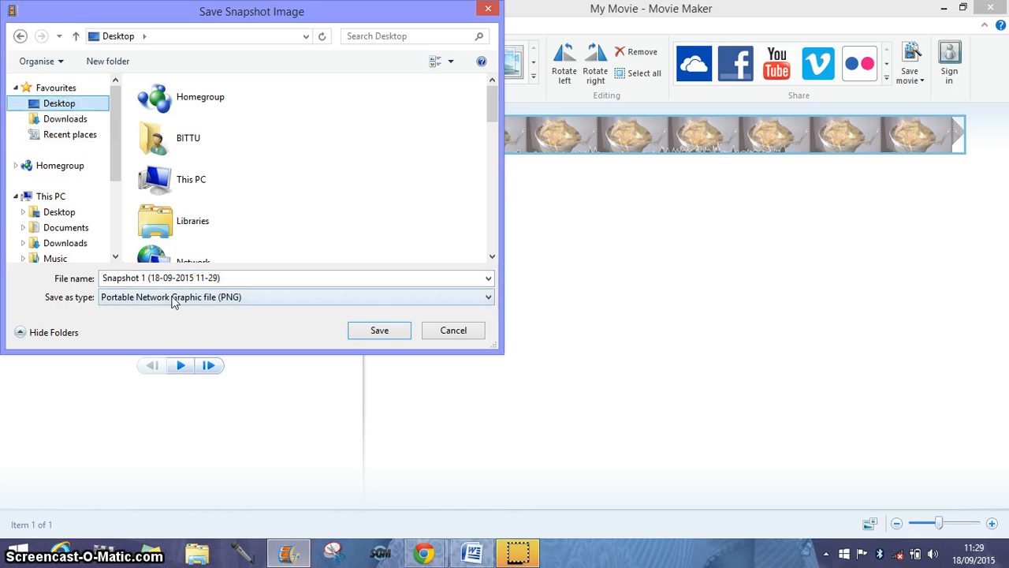
click(379, 329)
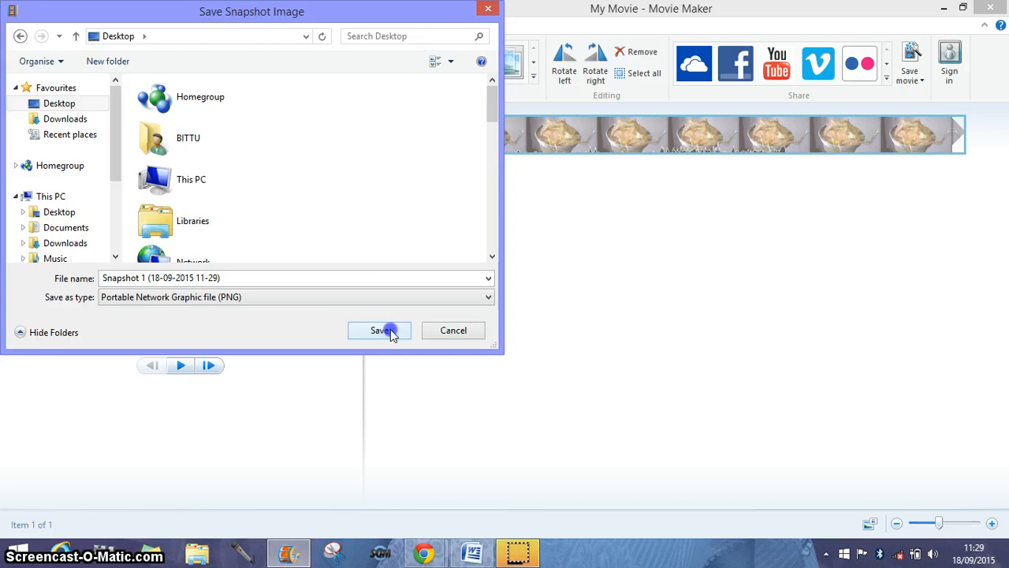
click(379, 330)
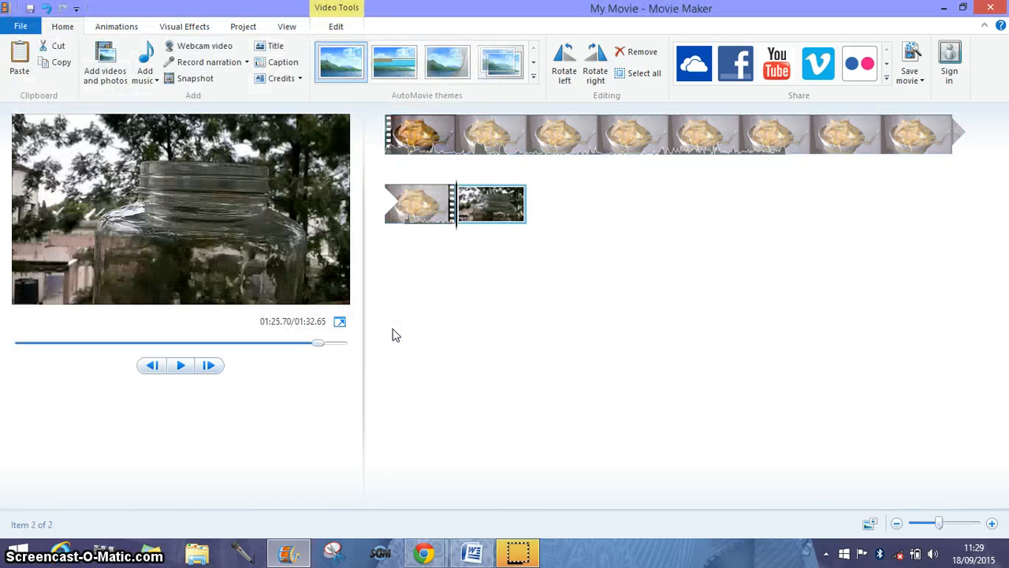
mouse_move(891, 296)
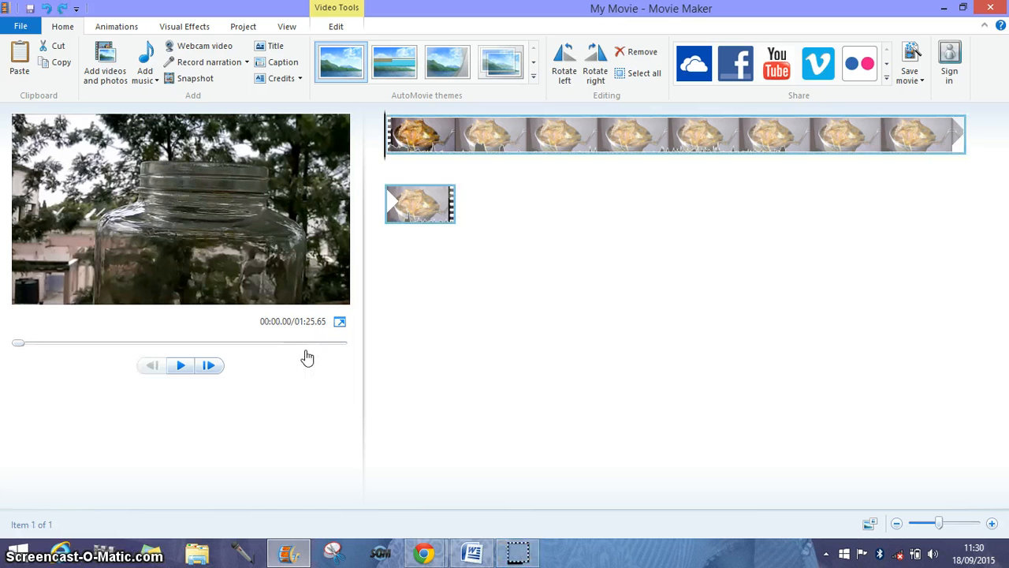
mouse_move(307, 356)
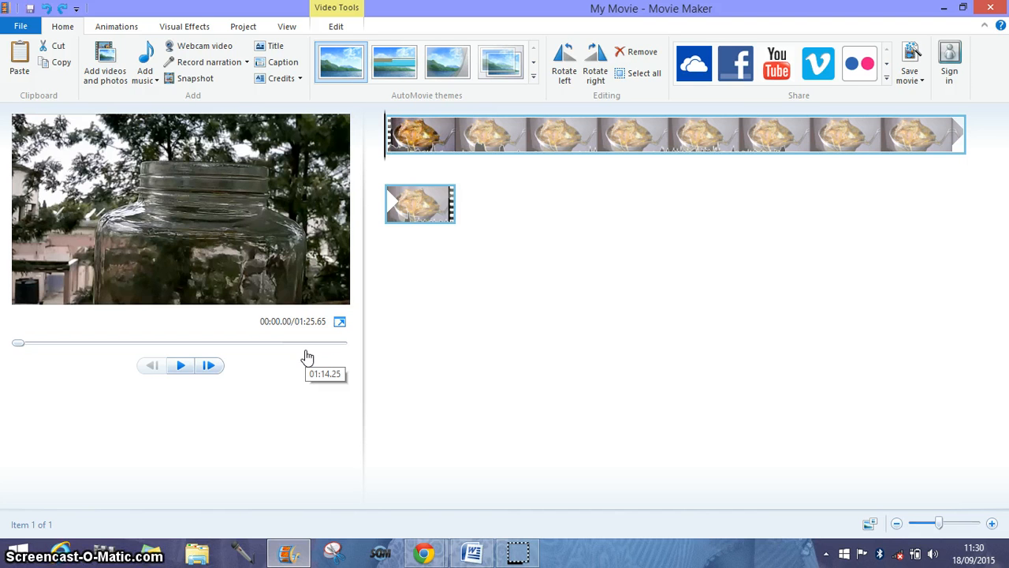
mouse_move(179, 365)
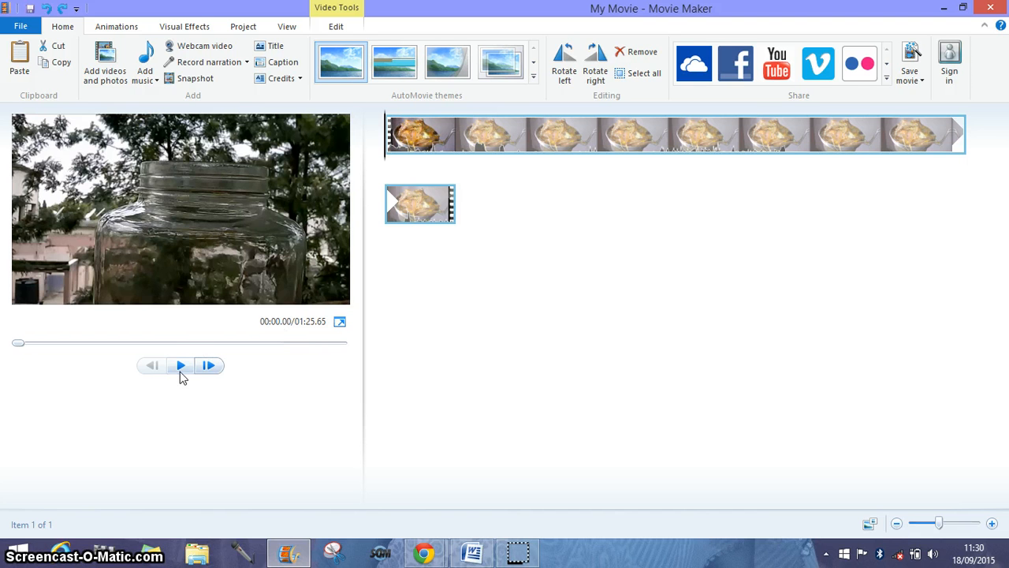
mouse_move(418, 154)
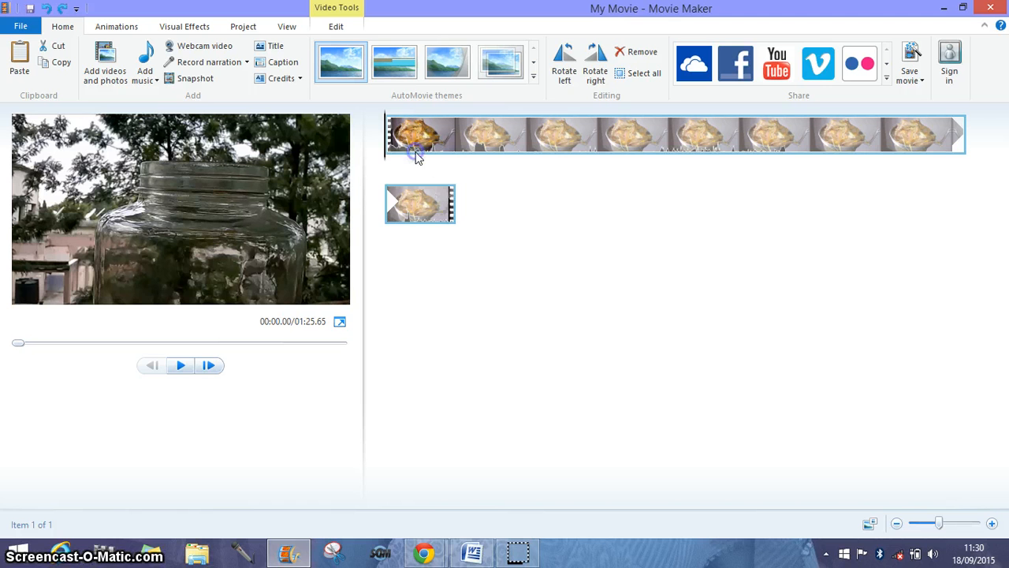
- Set the playhead to about 00:04.87 on the fish-in-strainer frame
click(418, 138)
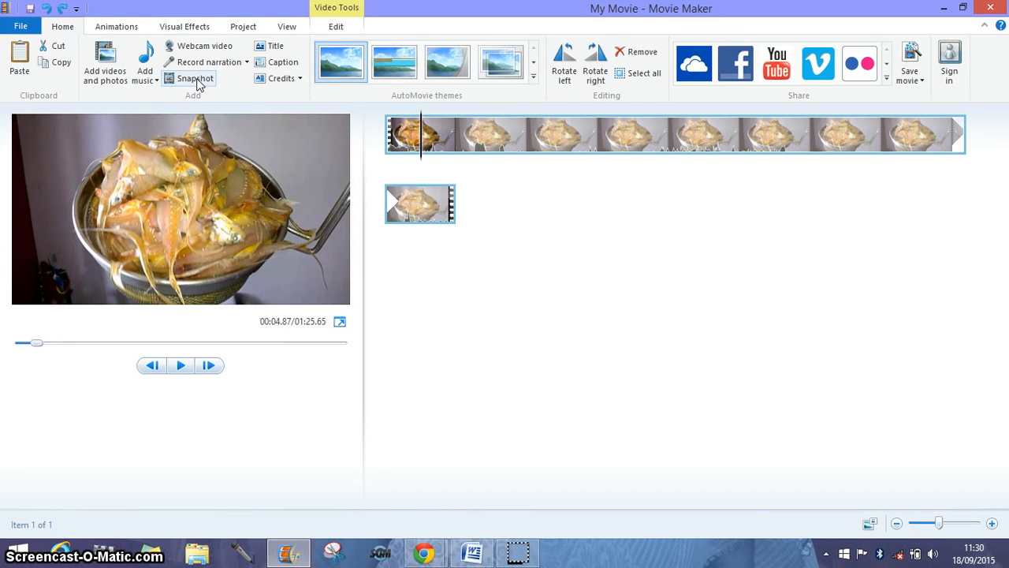
- Snapshot the strainer frame and save it to the desktop as PNG
click(193, 78)
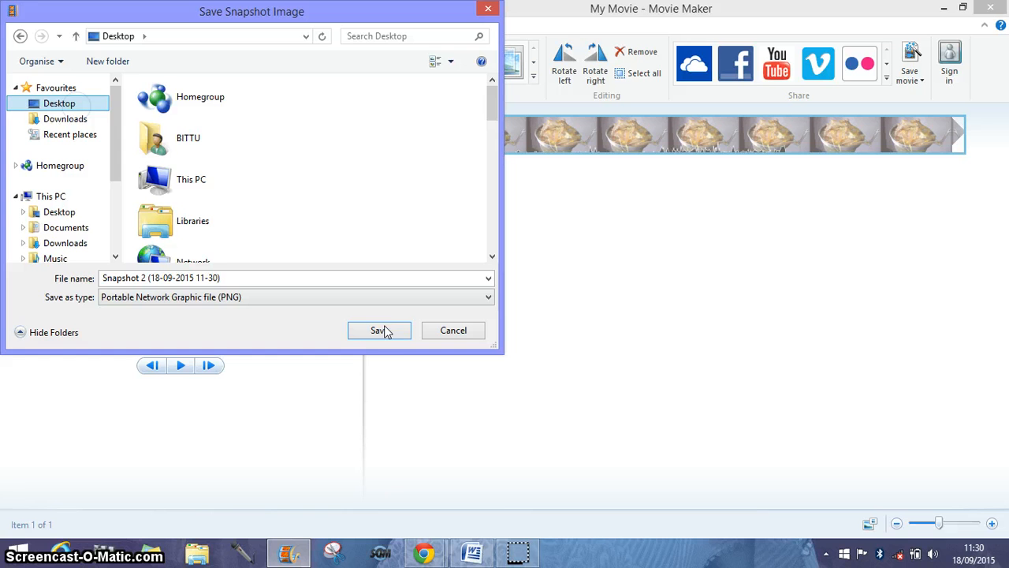
click(379, 329)
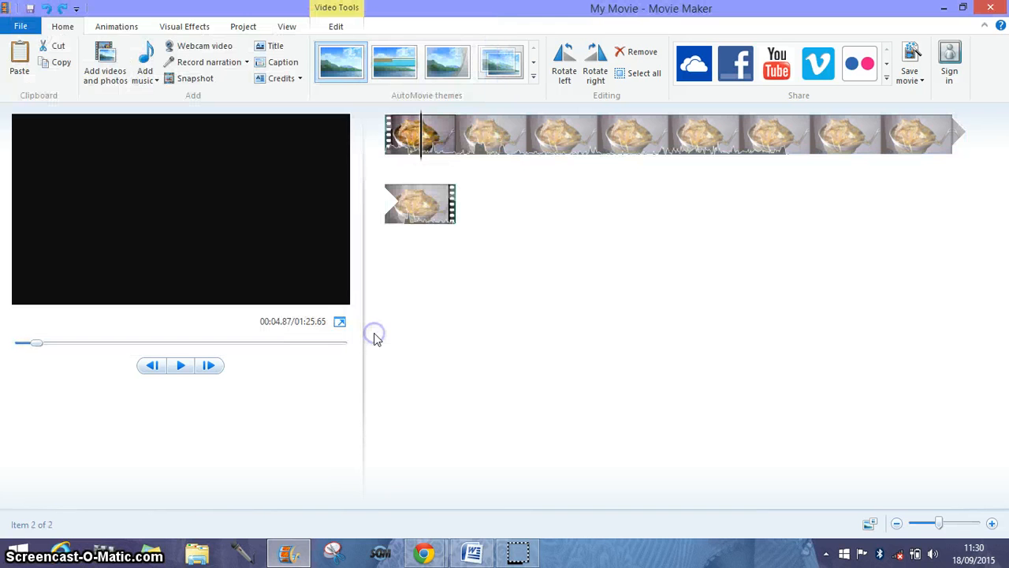
- Replay the clip and pause near 00:11.10 on the fish inside the jar
click(491, 203)
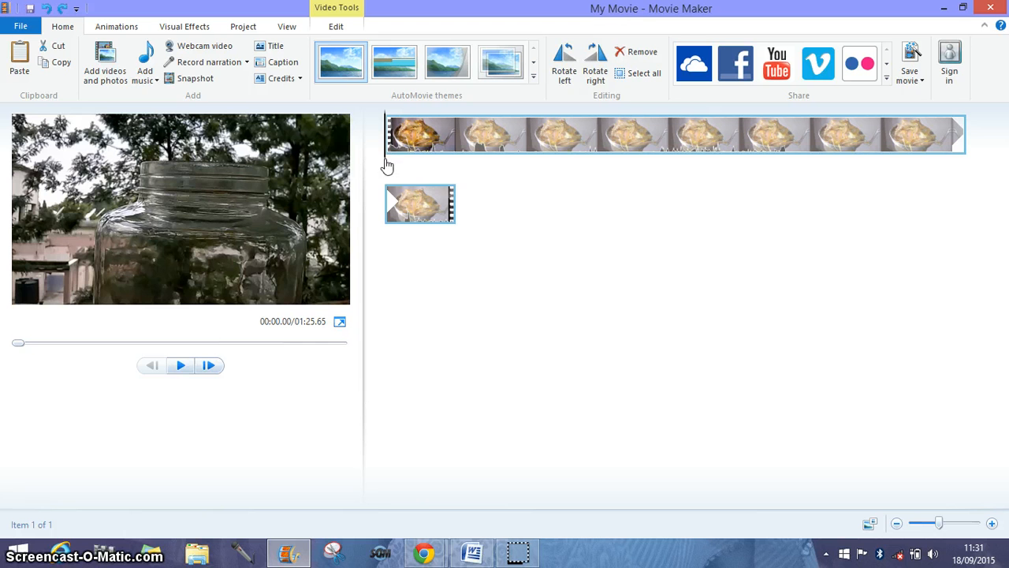
click(453, 134)
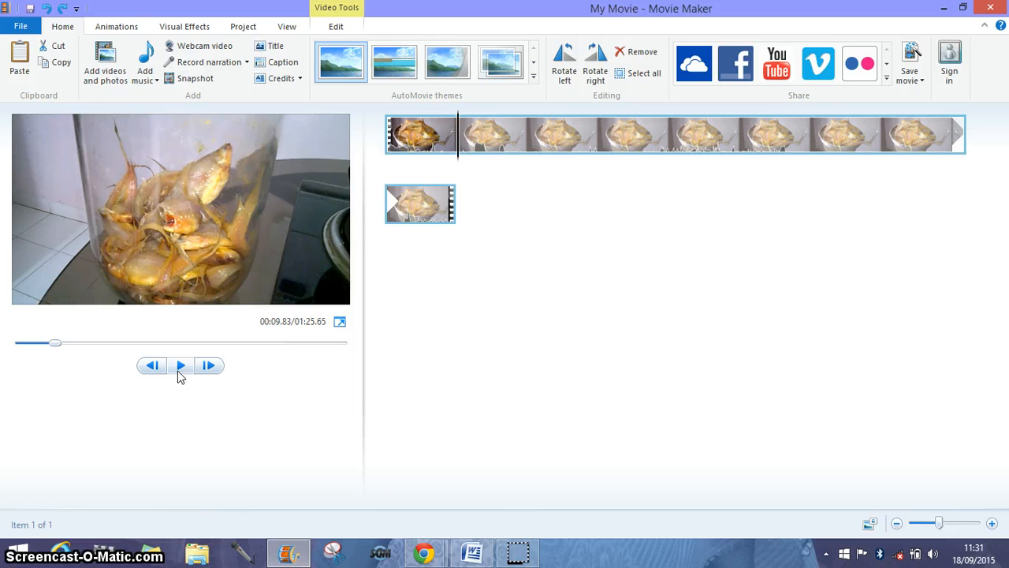
click(180, 365)
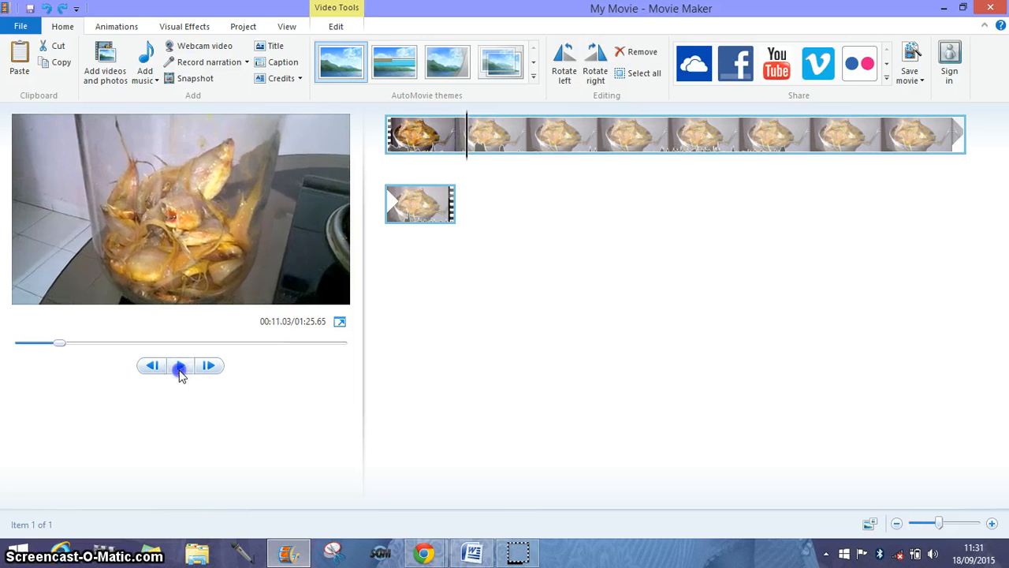
click(180, 365)
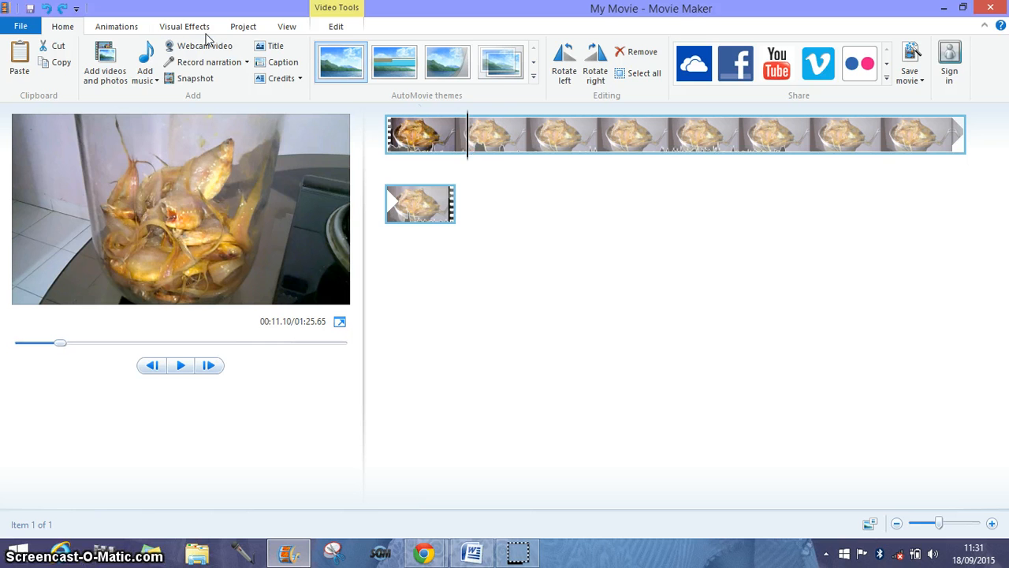
- Snapshot the jar-of-fish frame and save it as the third desktop PNG
click(194, 78)
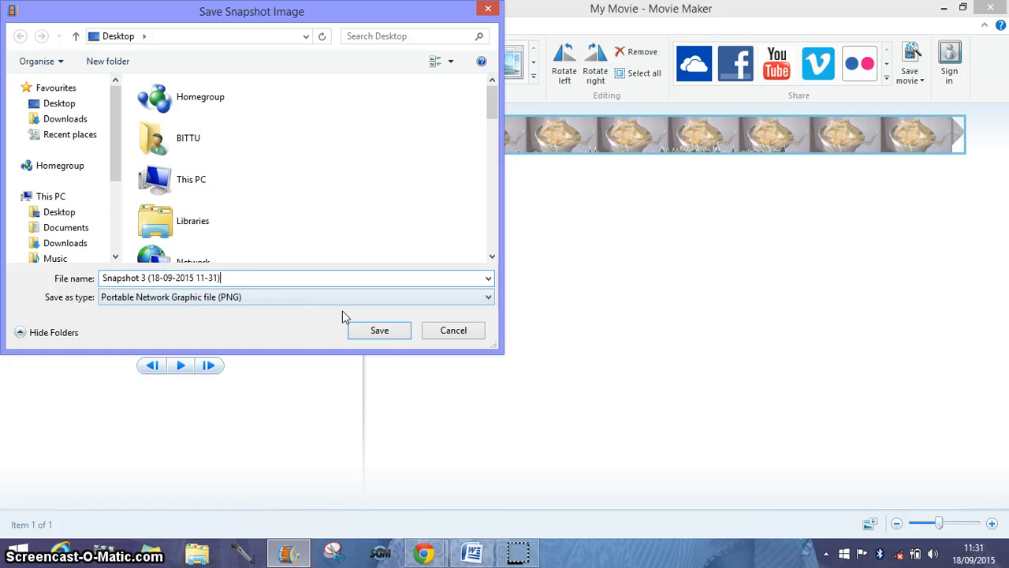
click(379, 330)
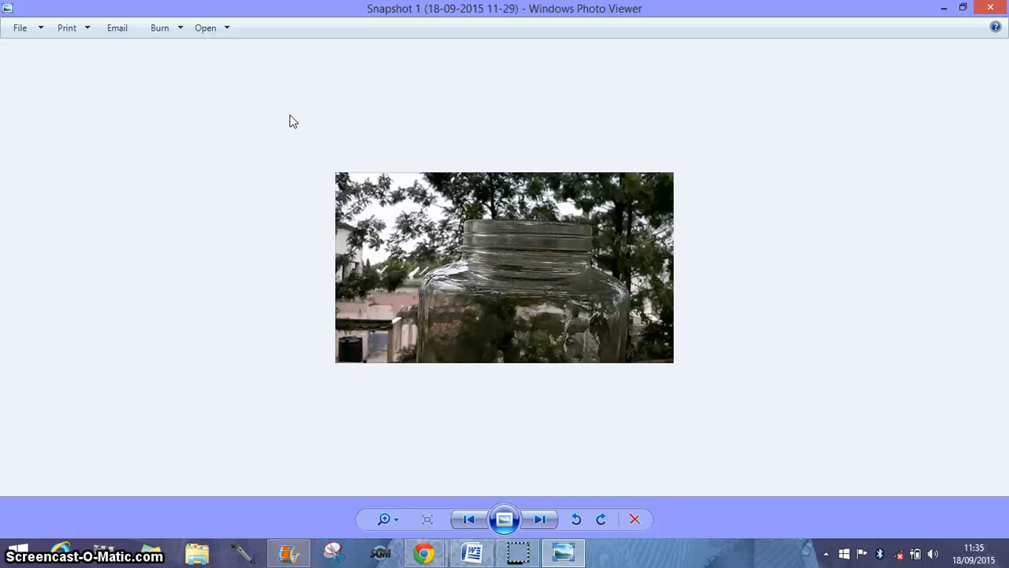
- Browse Snapshot 1 through Snapshot 3 in Windows Photo Viewer using Next
click(20, 27)
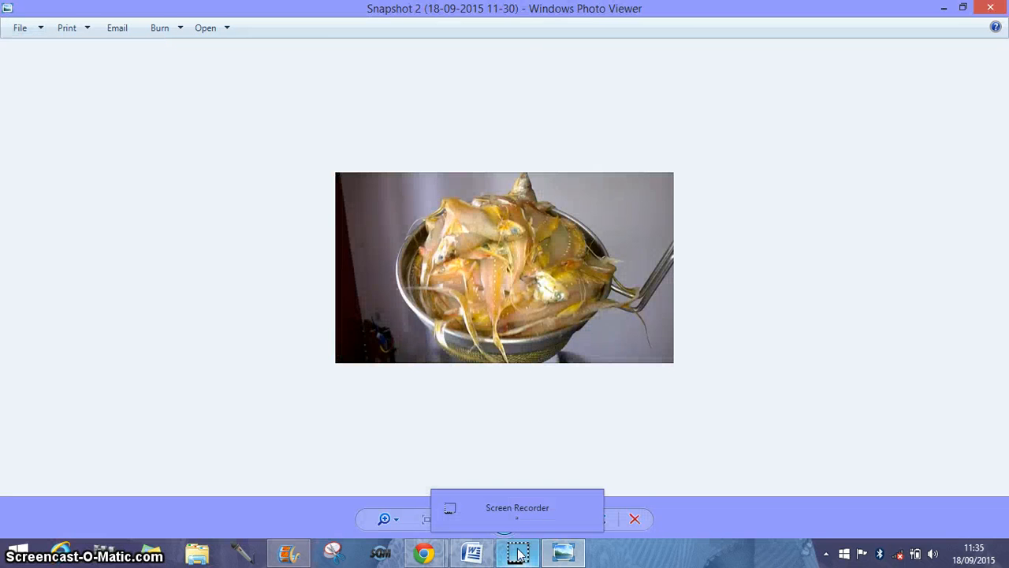
click(539, 519)
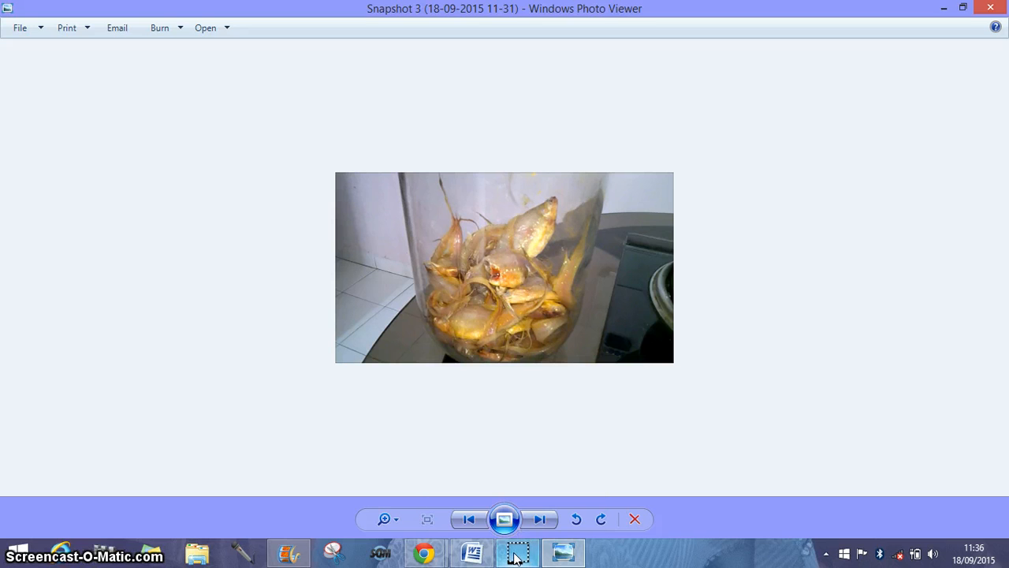
mouse_move(517, 552)
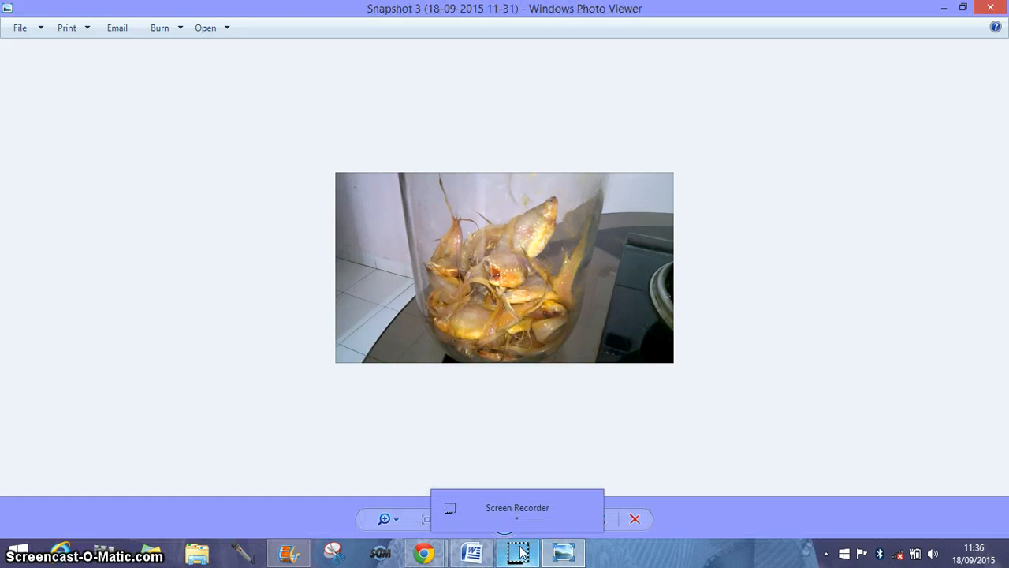